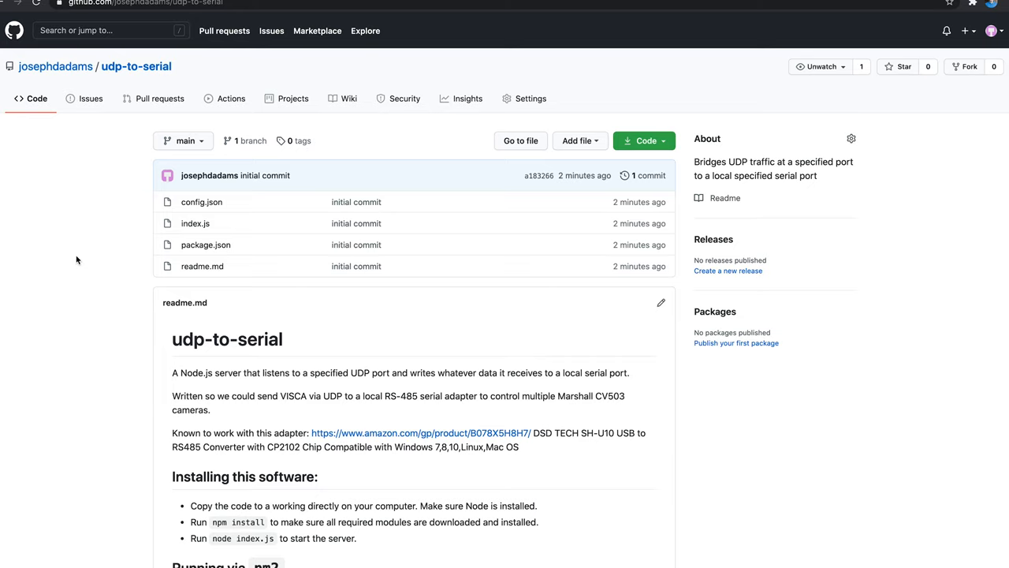
{"action": "mouse_move", "coordinate": [110, 168]}
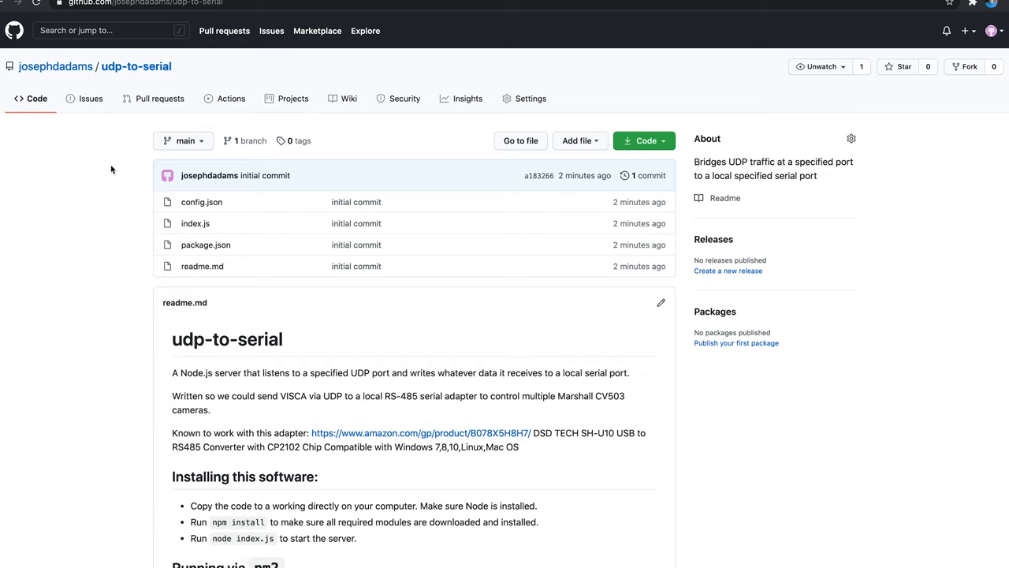